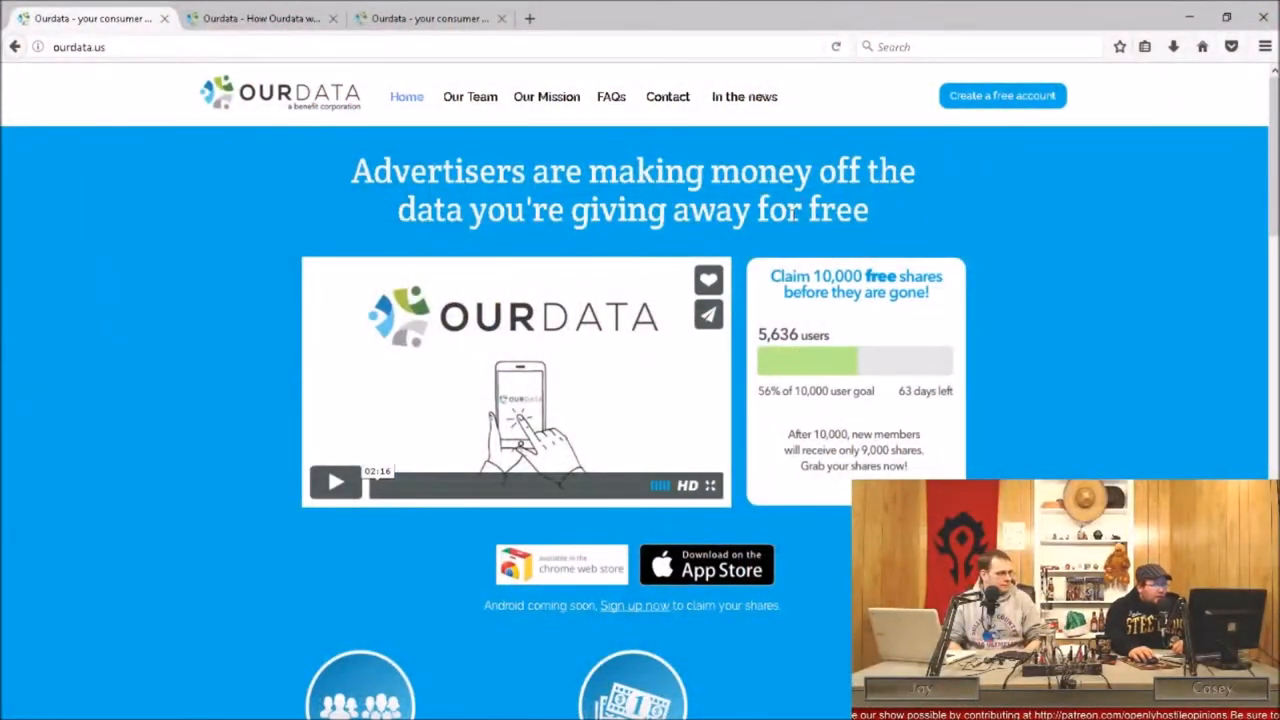
Scroll the Ourdata home page past the 10,000 free shares box to the member benefits
scroll("down", 3)
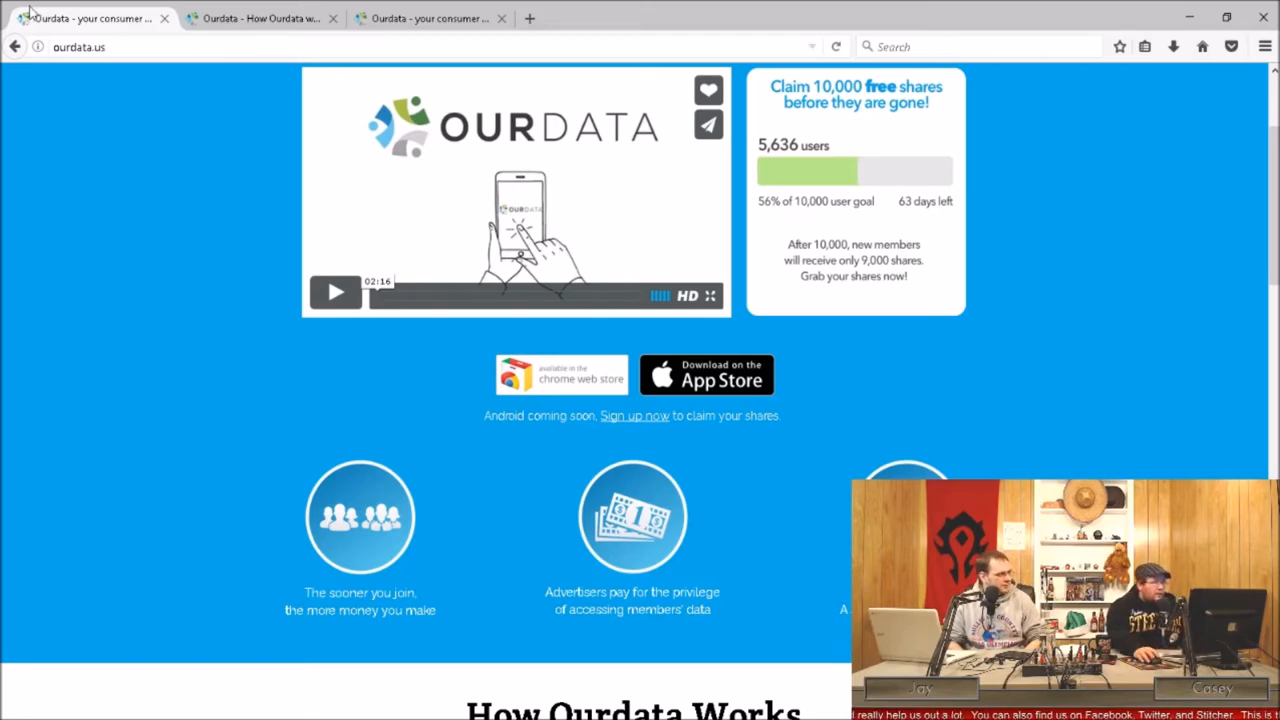
Switch to the 'How Ourdata works' tab and scroll to the sign-up and ad blocker questions
left_click(260, 18)
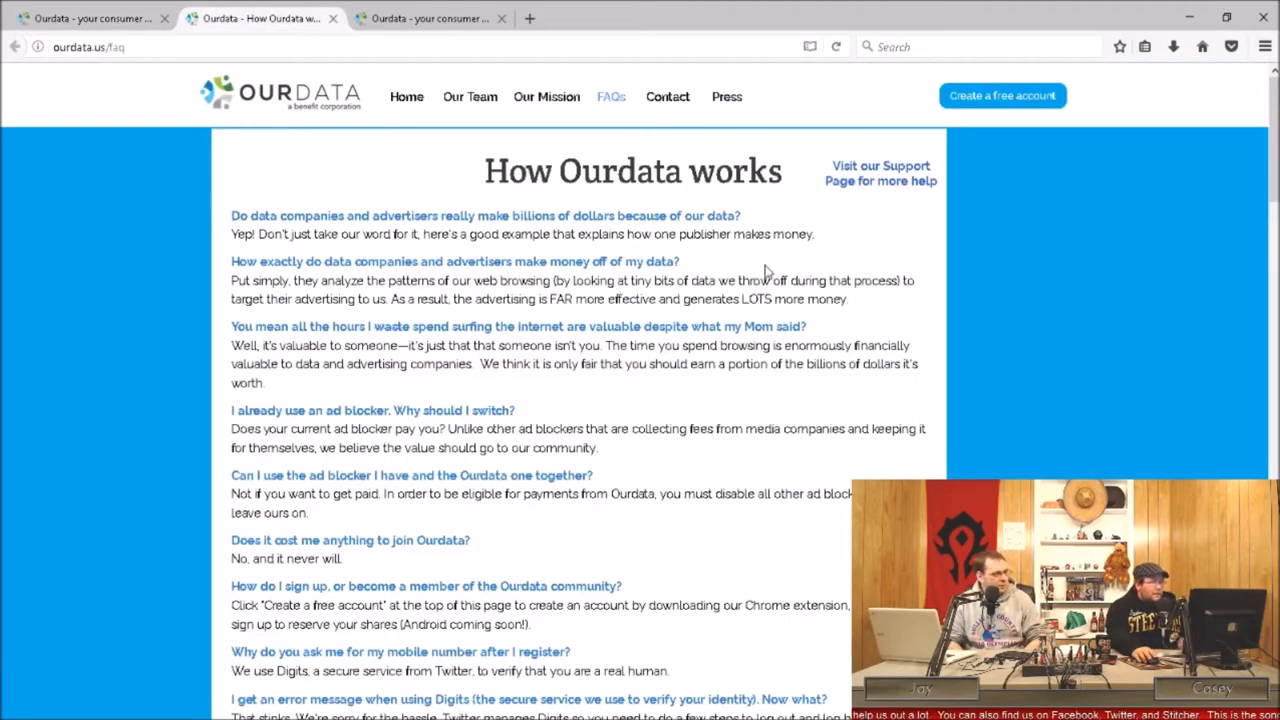
scroll("down", 3)
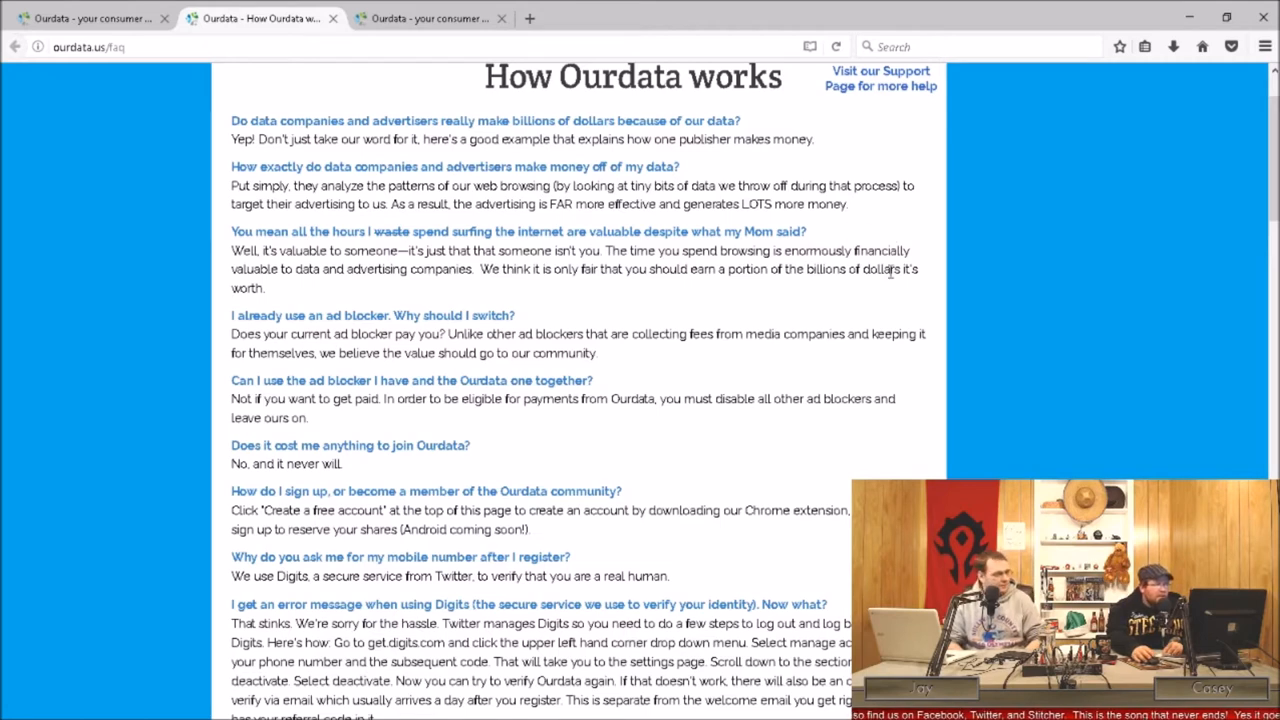
mouse_move(939, 287)
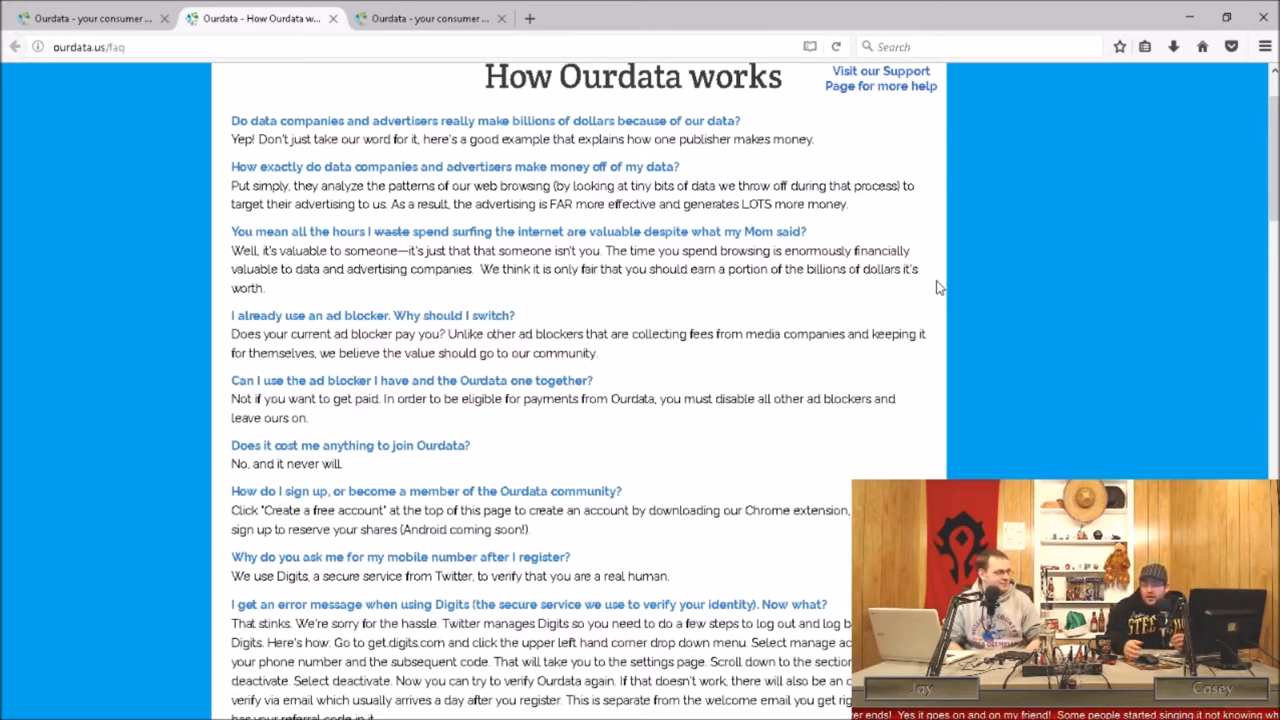
mouse_move(990, 202)
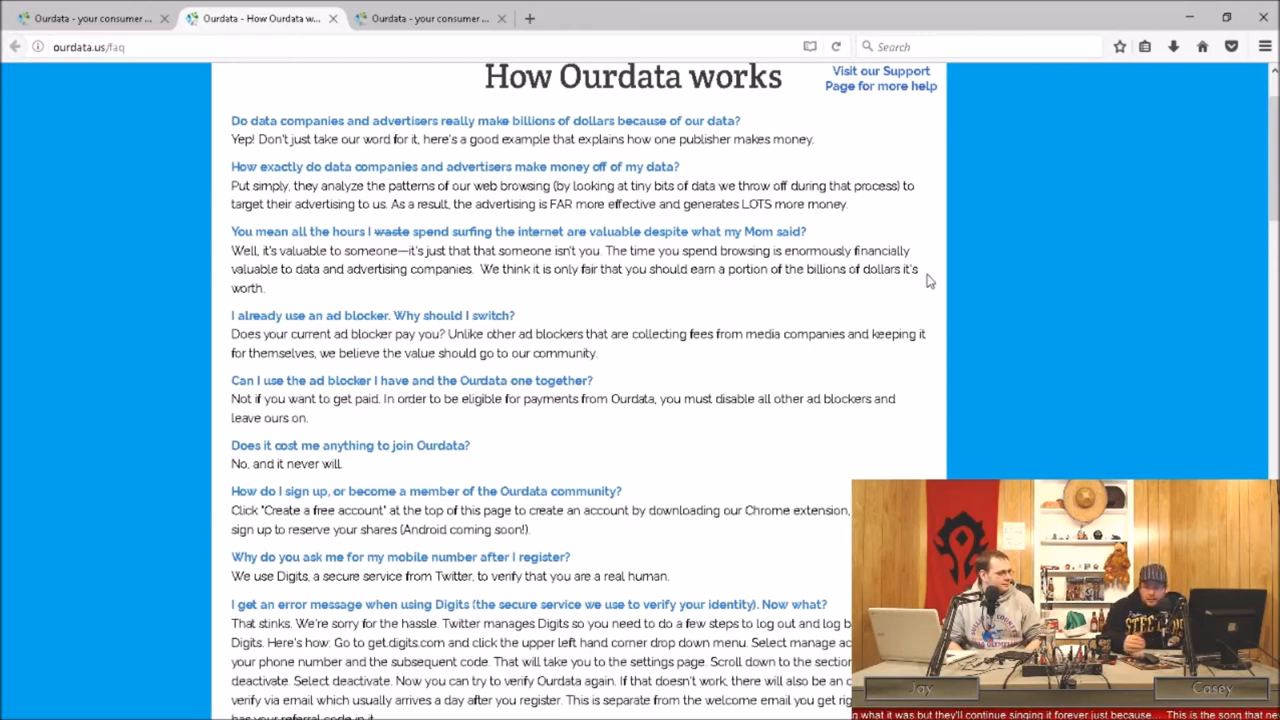
scroll("down", 3)
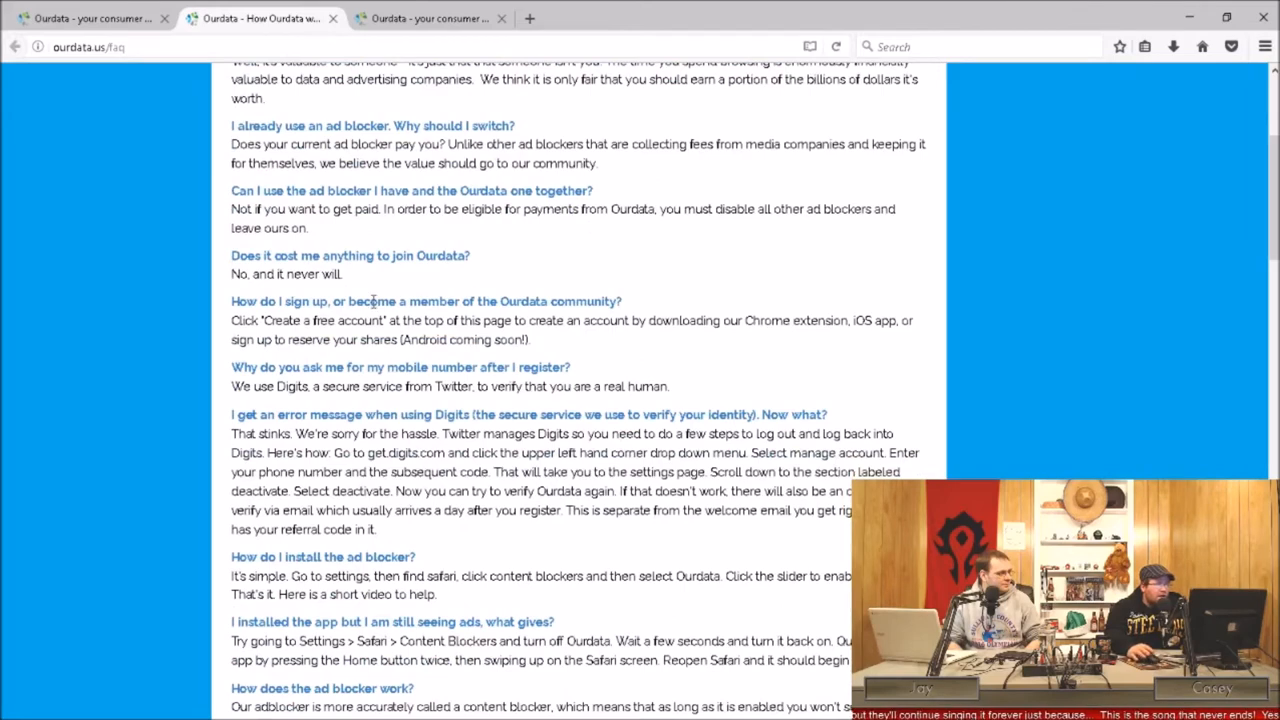
left_click(85, 18)
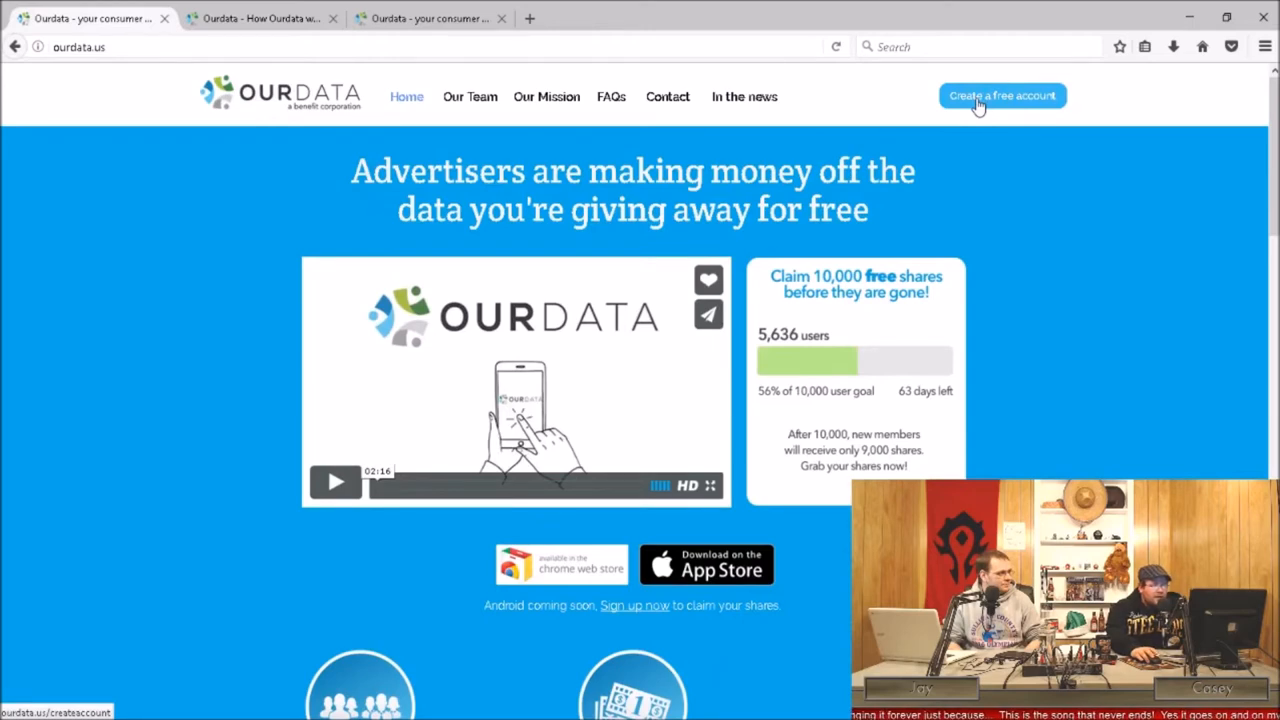
mouse_move(170, 25)
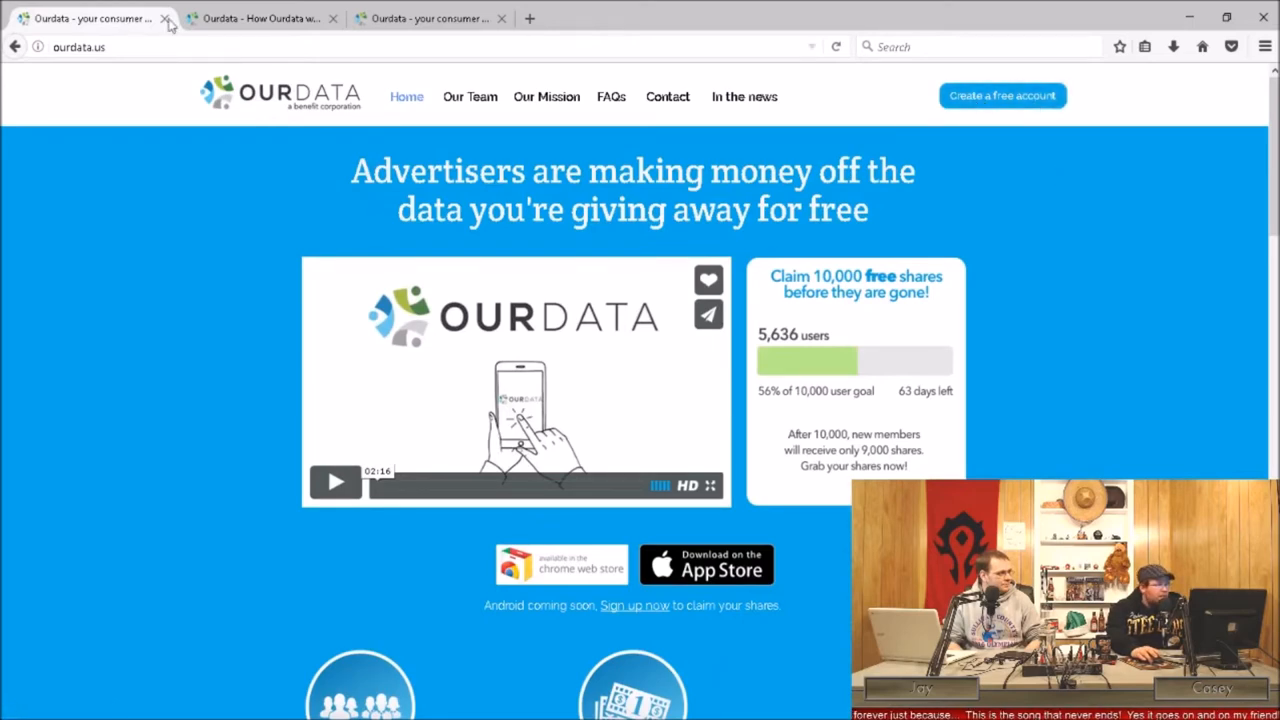
left_click(260, 18)
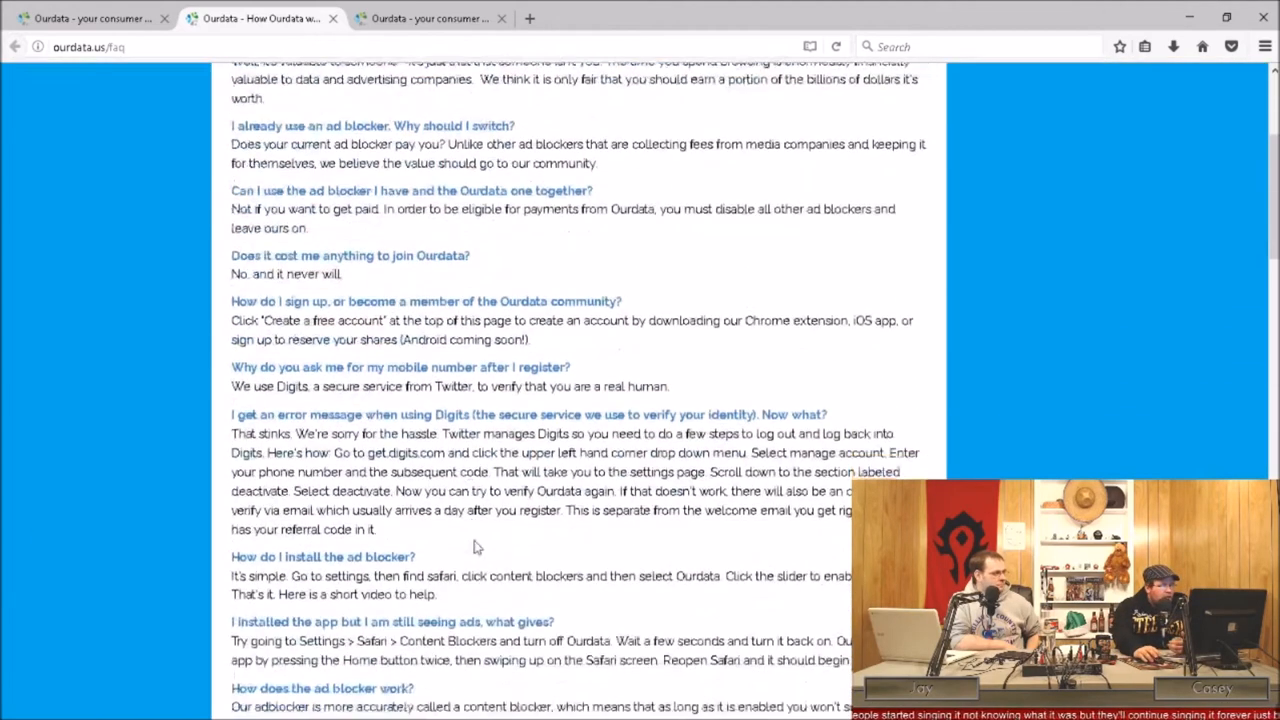
Scroll past 'When will I get paid?', shares and referral answers to the benefit corporation question
scroll("down", 3)
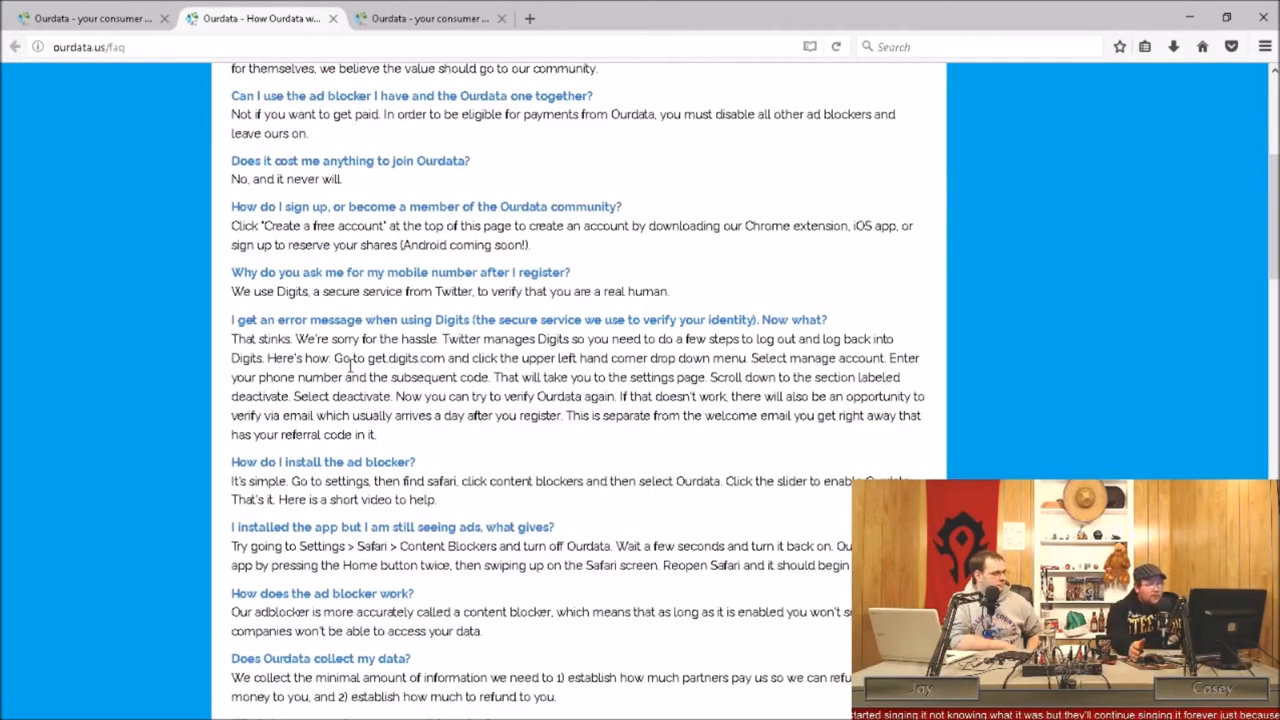
scroll("down", 3)
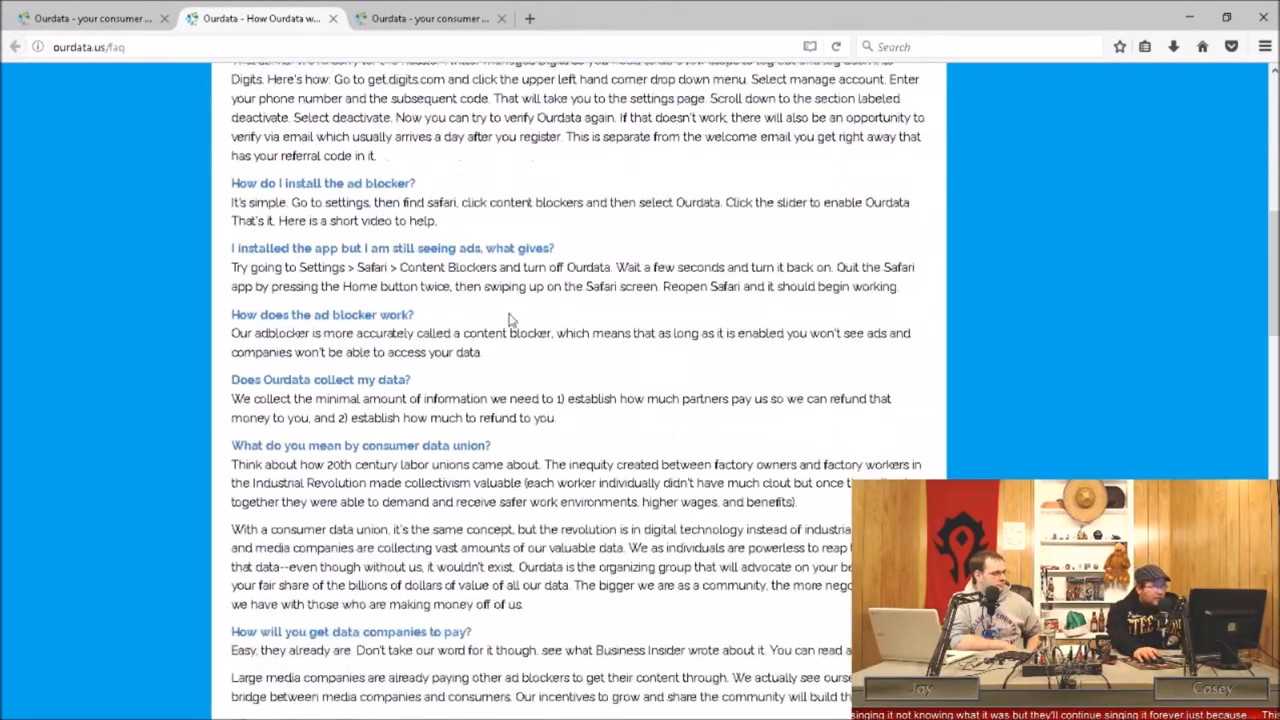
scroll("down", 3)
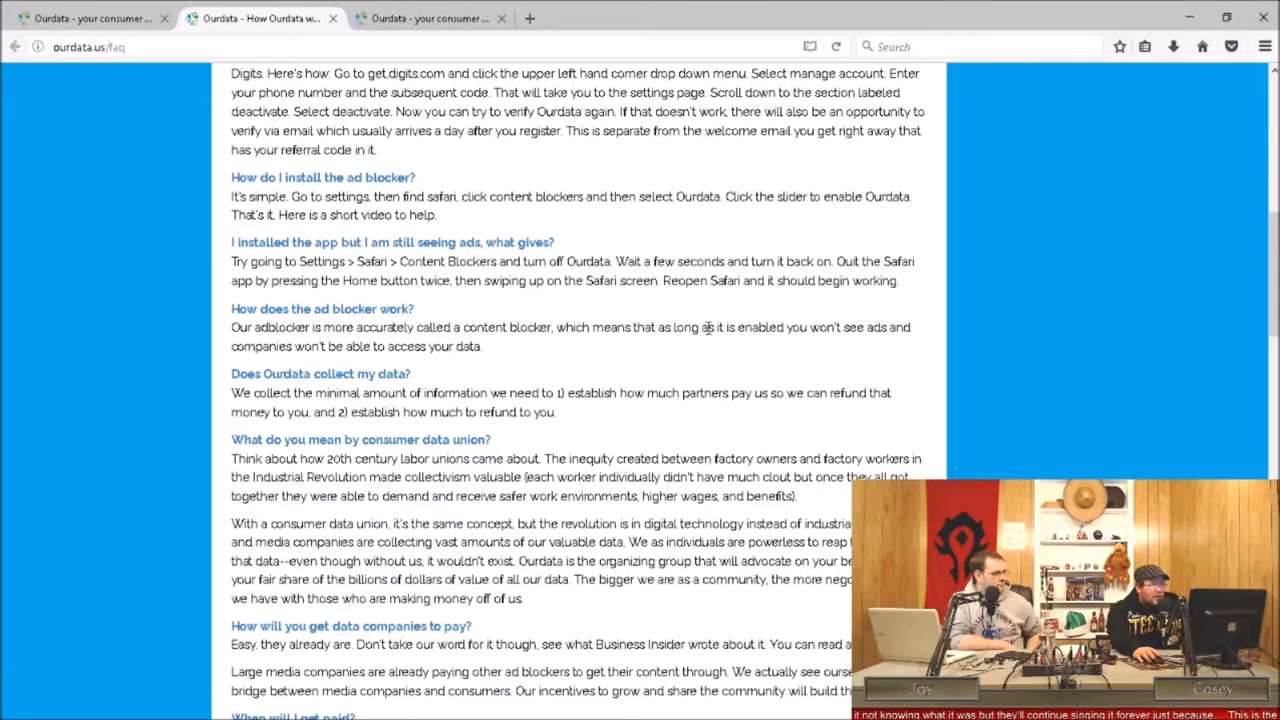
scroll("down", 3)
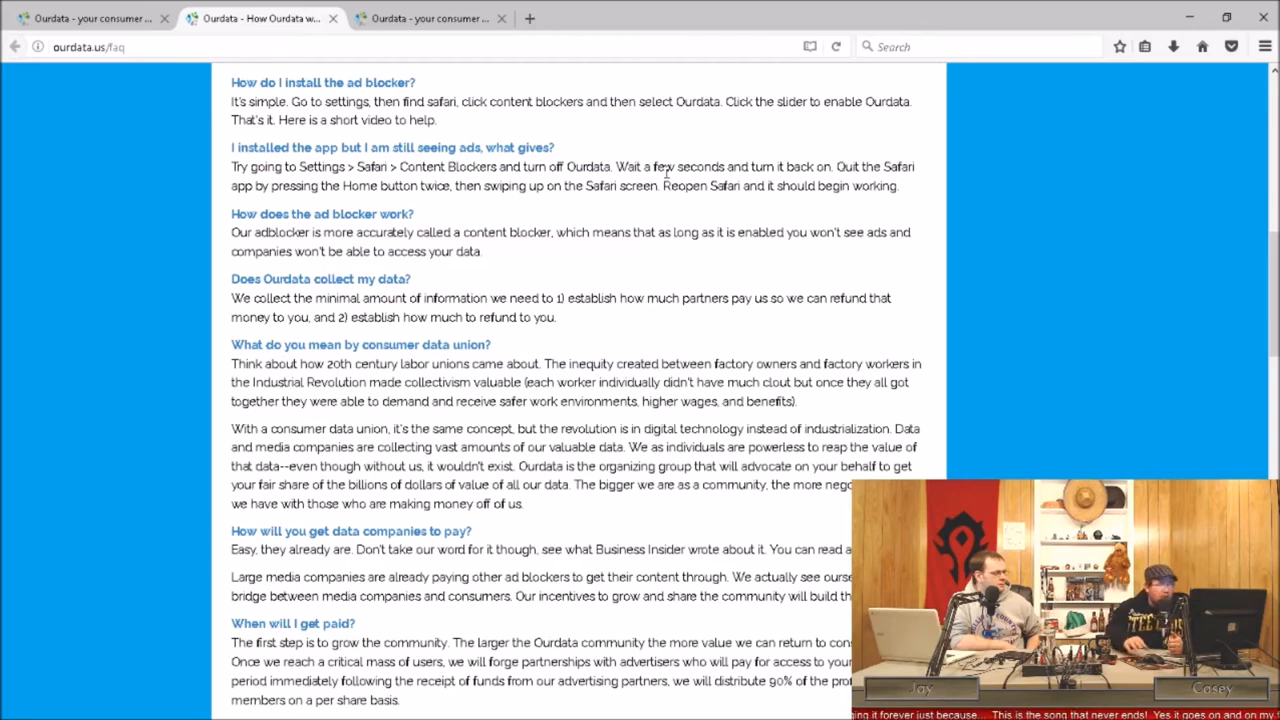
scroll("down", 3)
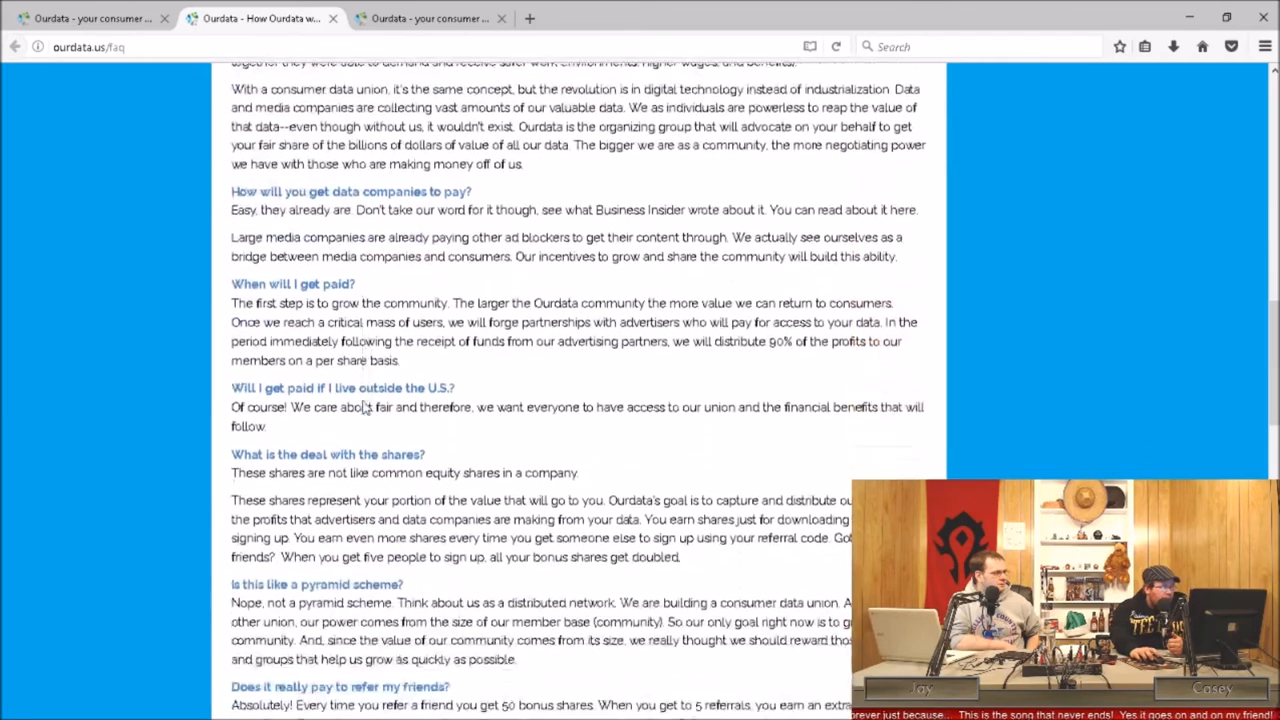
scroll("down", 3)
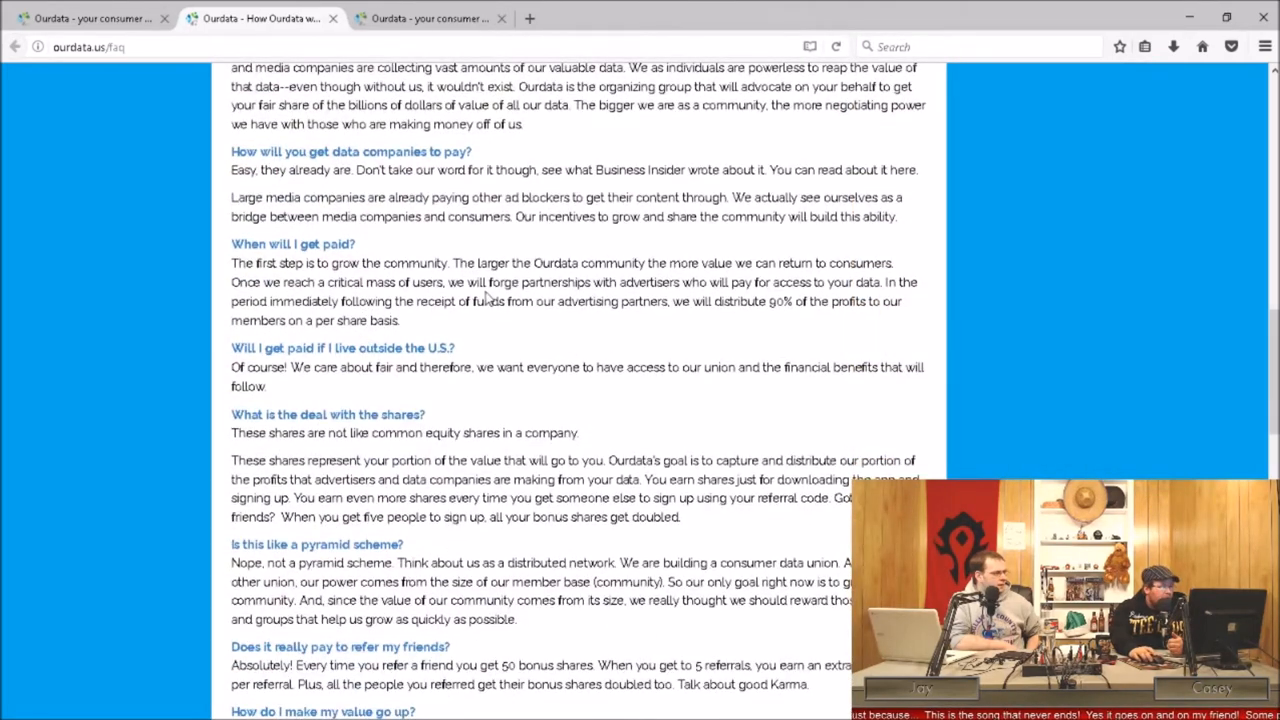
scroll("down", 3)
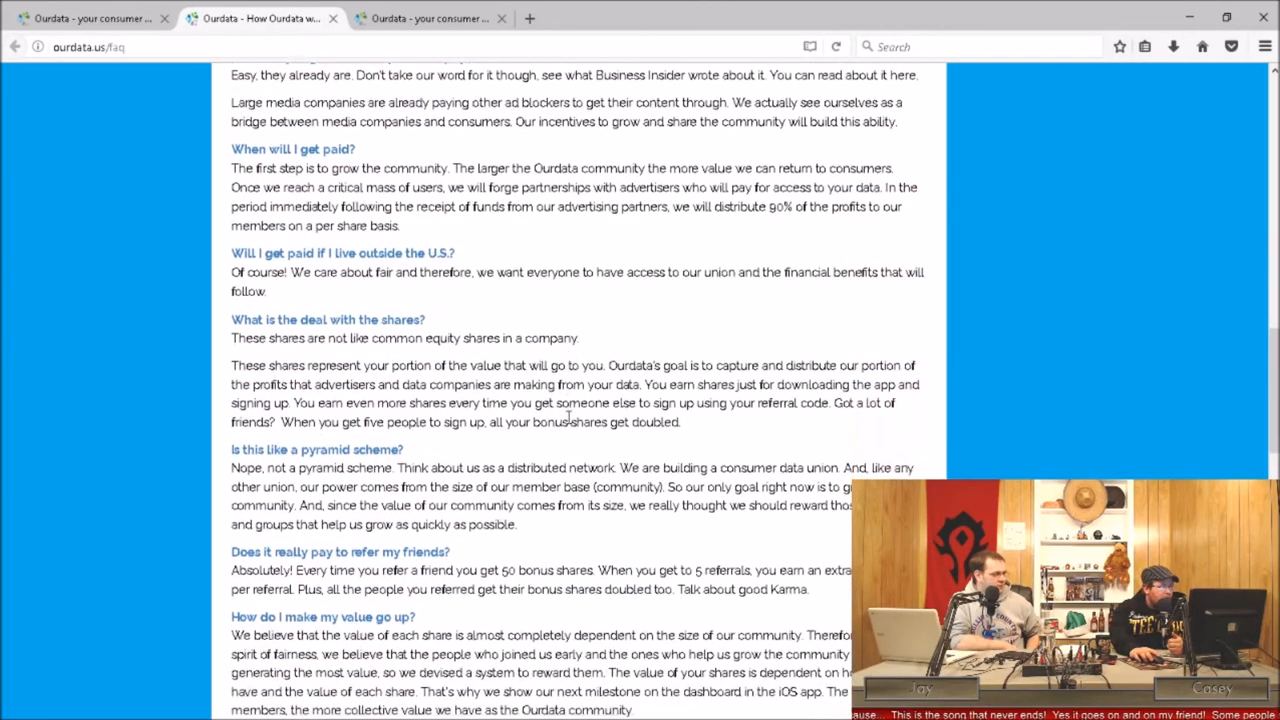
scroll("down", 3)
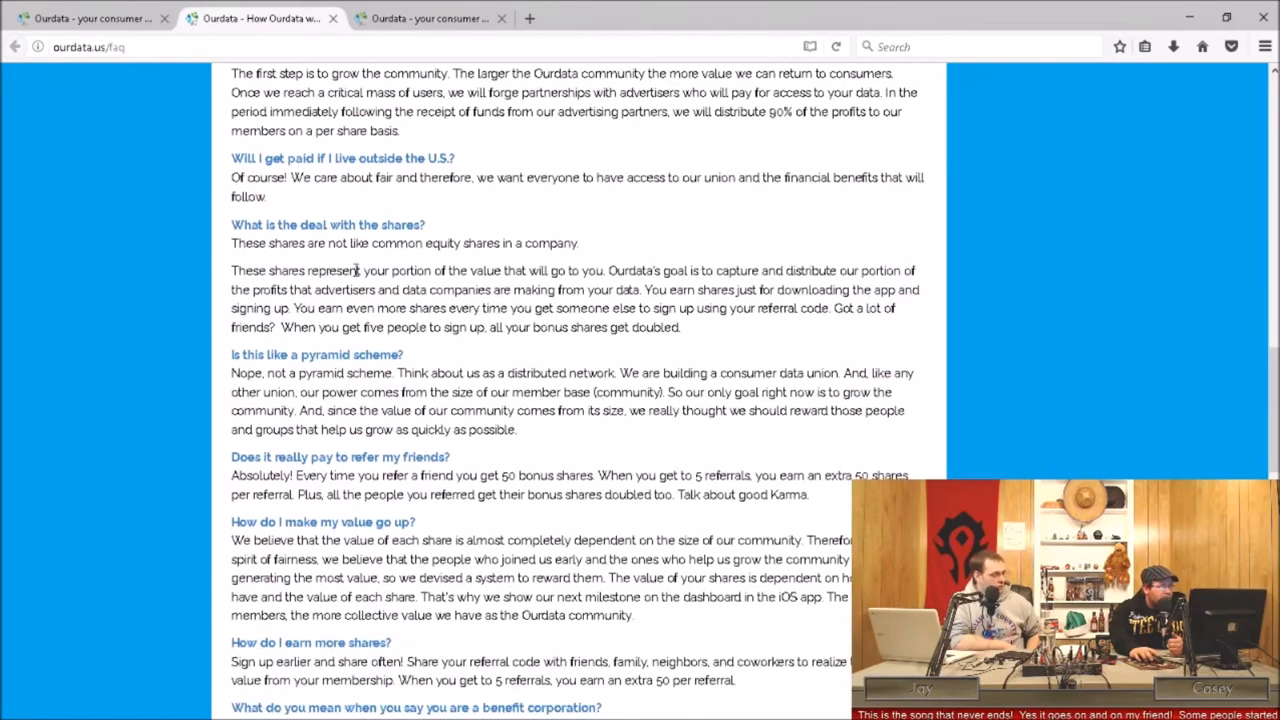
scroll("down", 3)
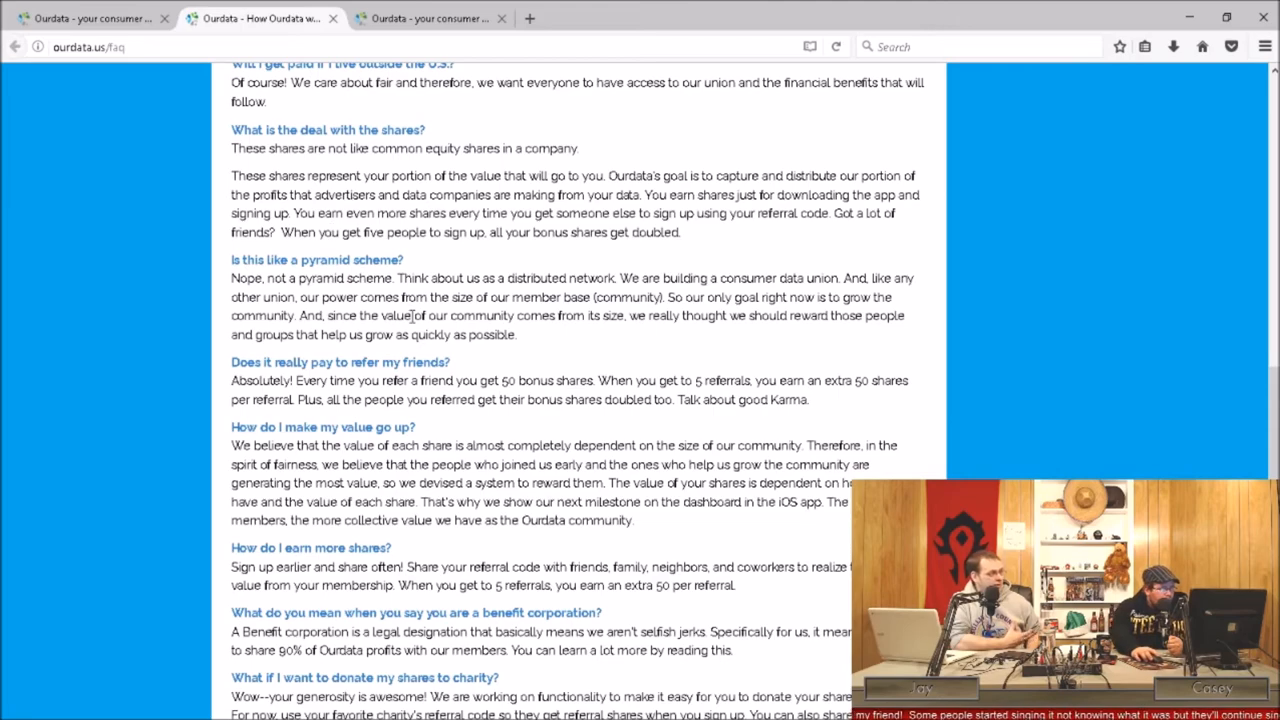
Scroll to the bottom of the FAQ and back up to the Chrome Extension questions
scroll("down", 3)
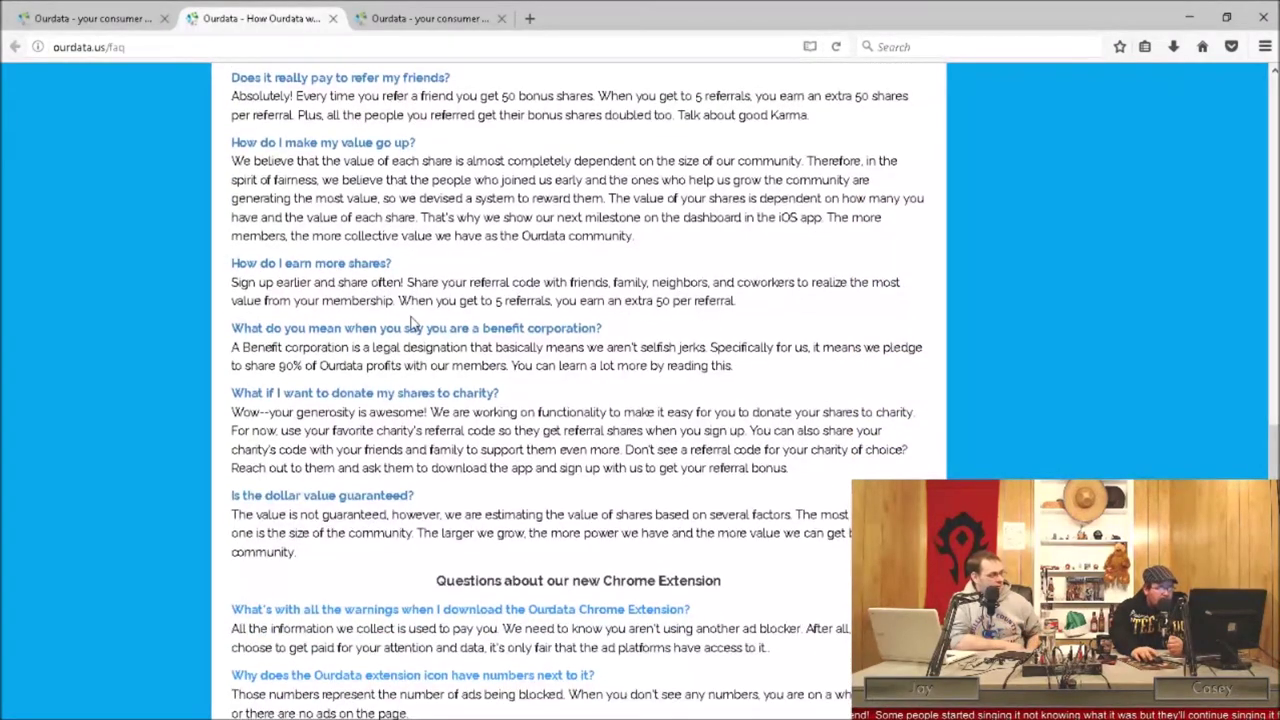
scroll("down", 3)
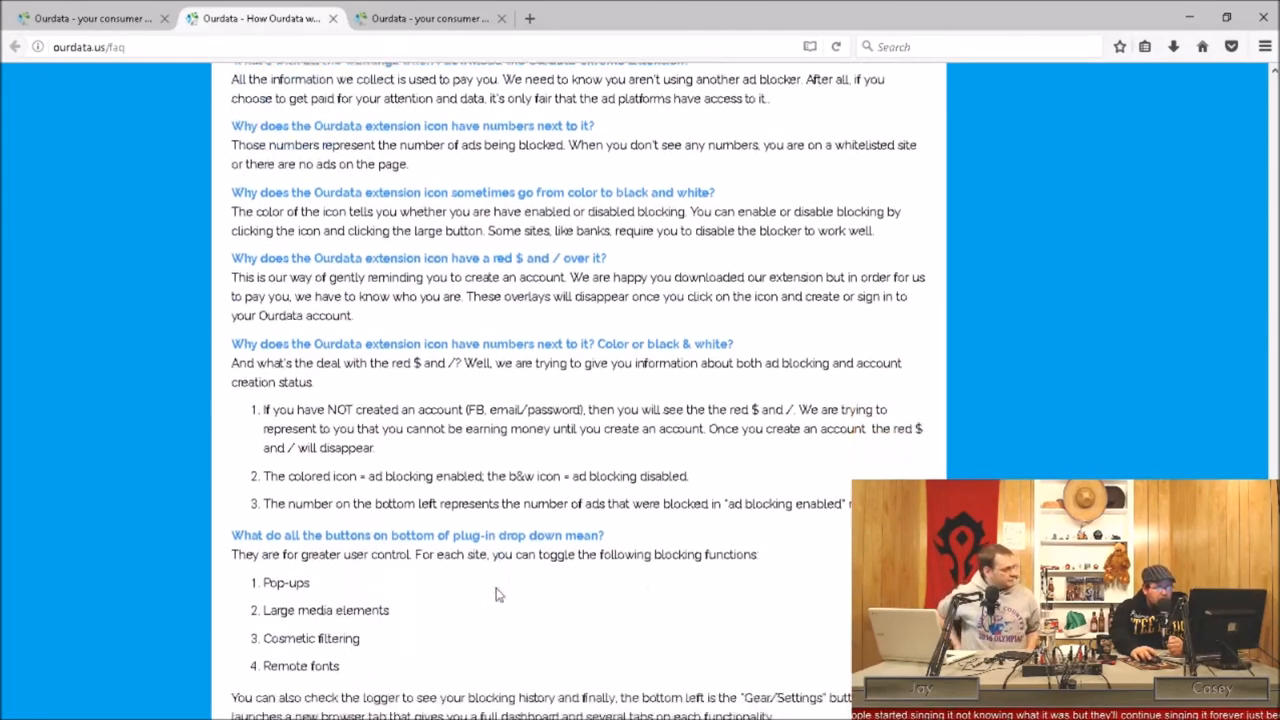
scroll("down", 3)
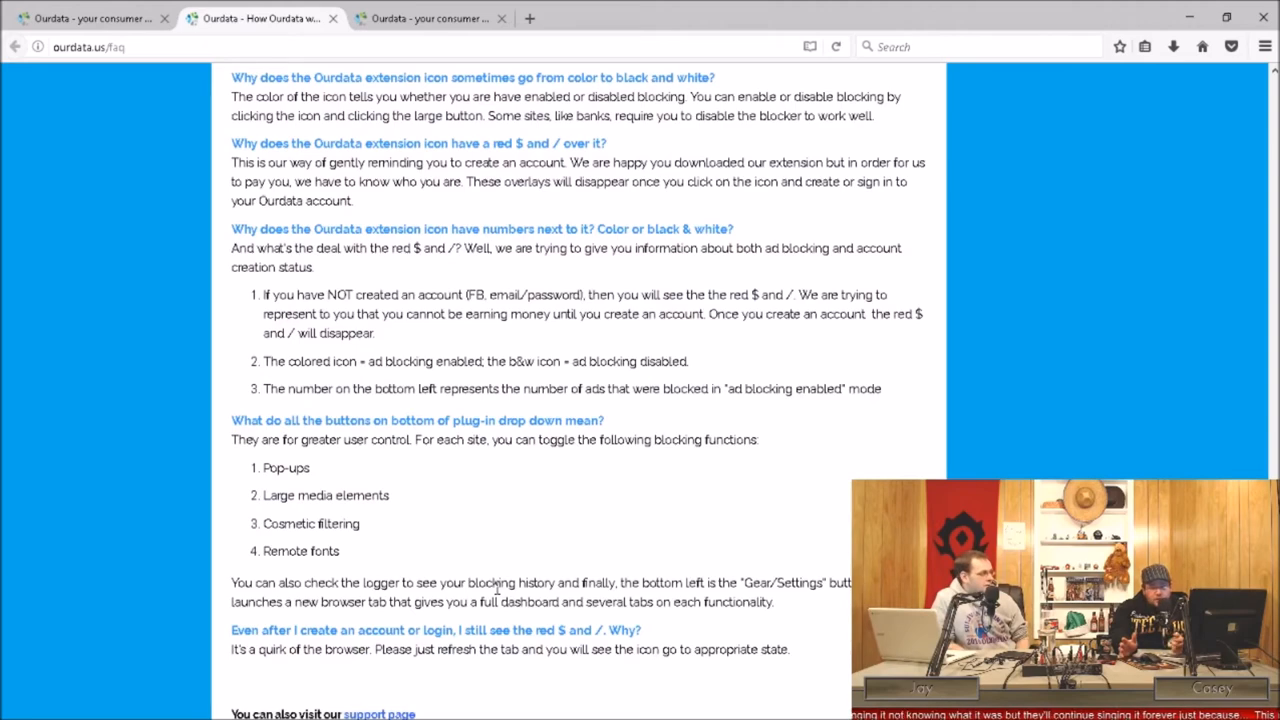
scroll("down", 3)
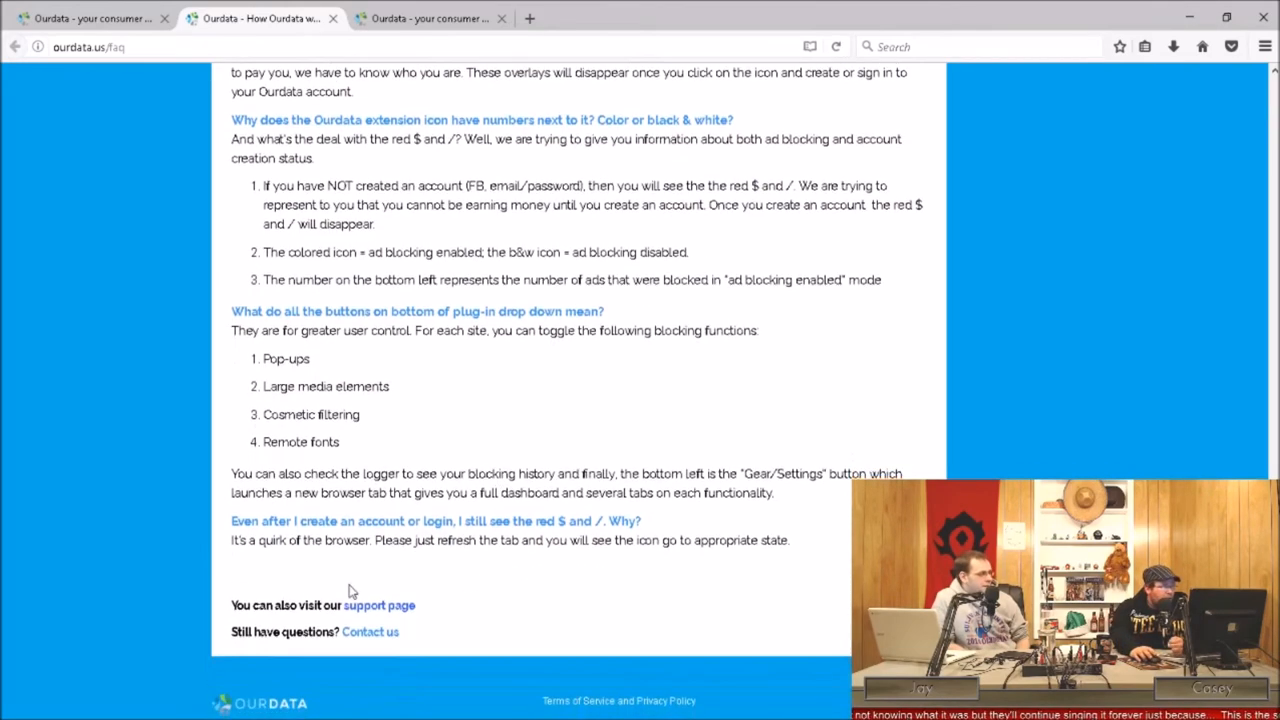
mouse_move(525, 524)
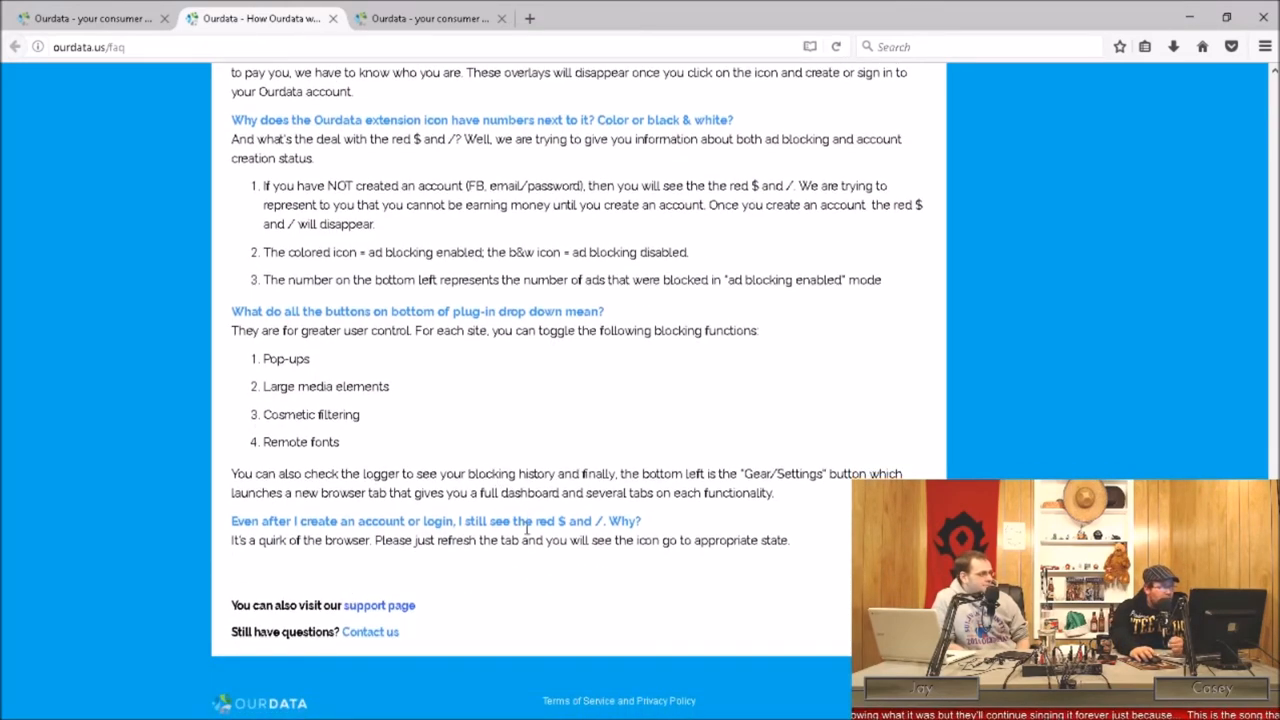
scroll("up", 3)
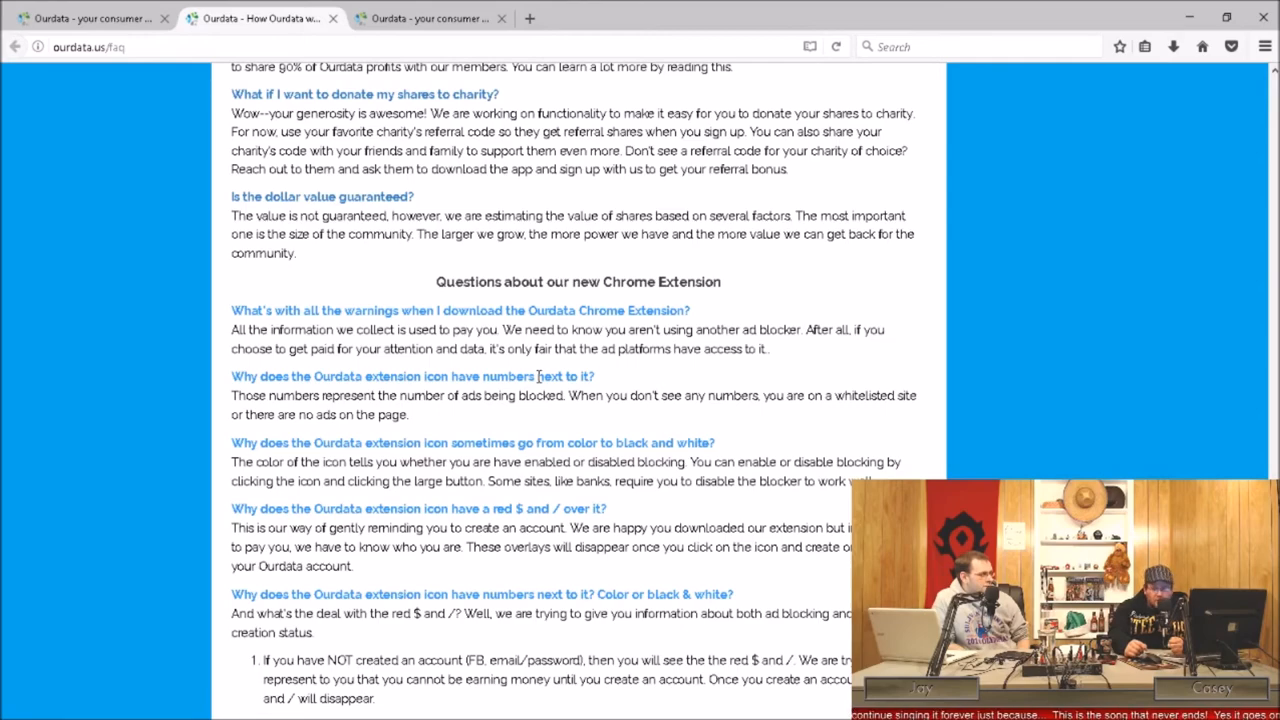
Scroll down from the FAQ top to the Digits verification and ad blocker installation answers
scroll("down", 3)
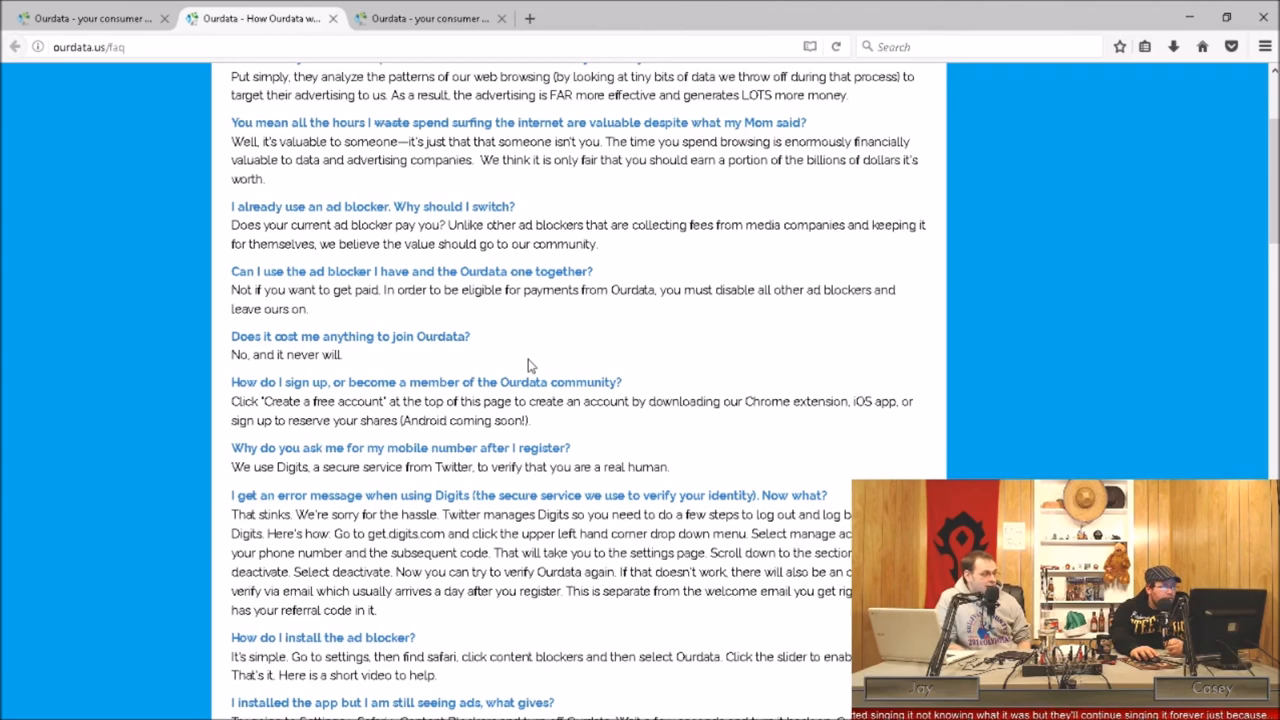
scroll("down", 3)
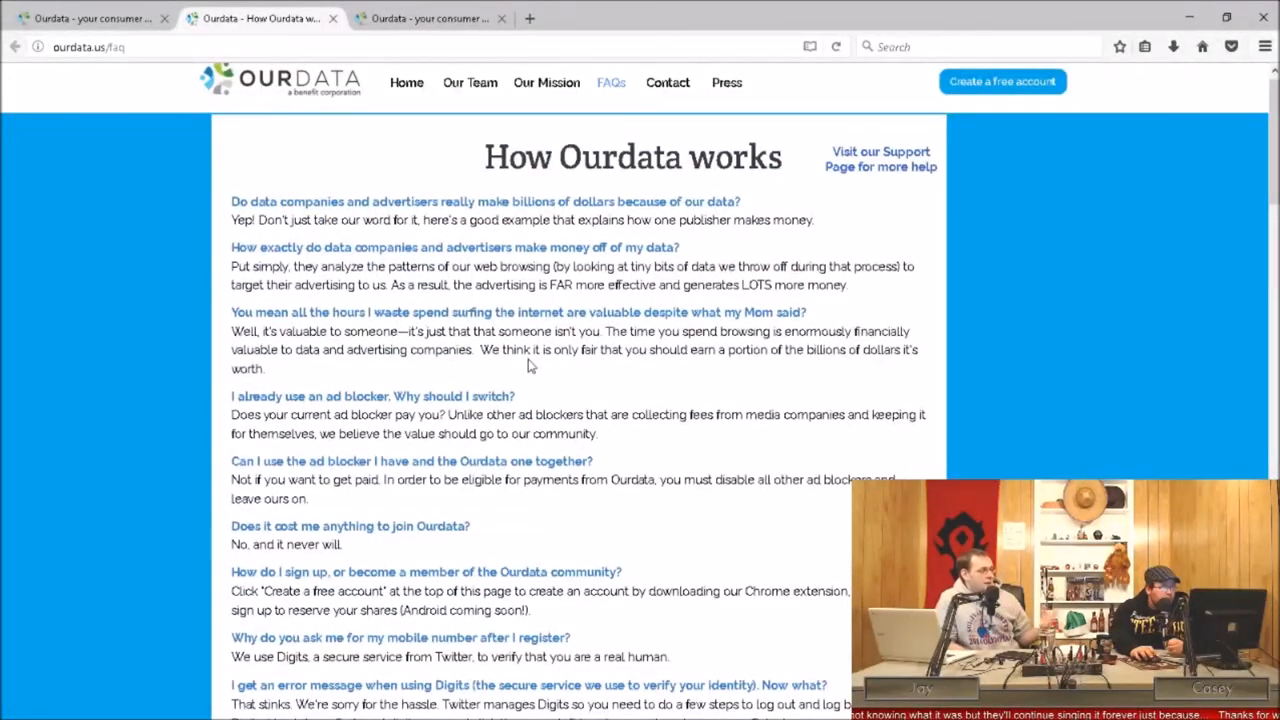
scroll("down", 3)
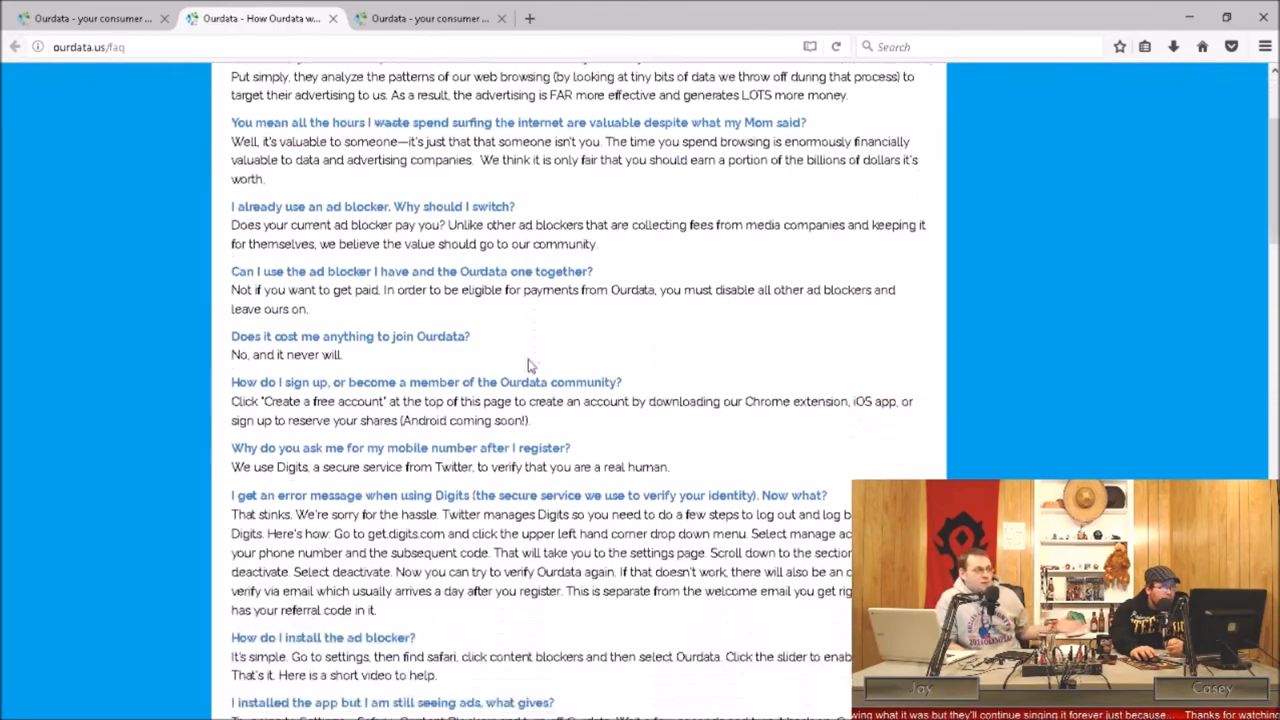
scroll("down", 3)
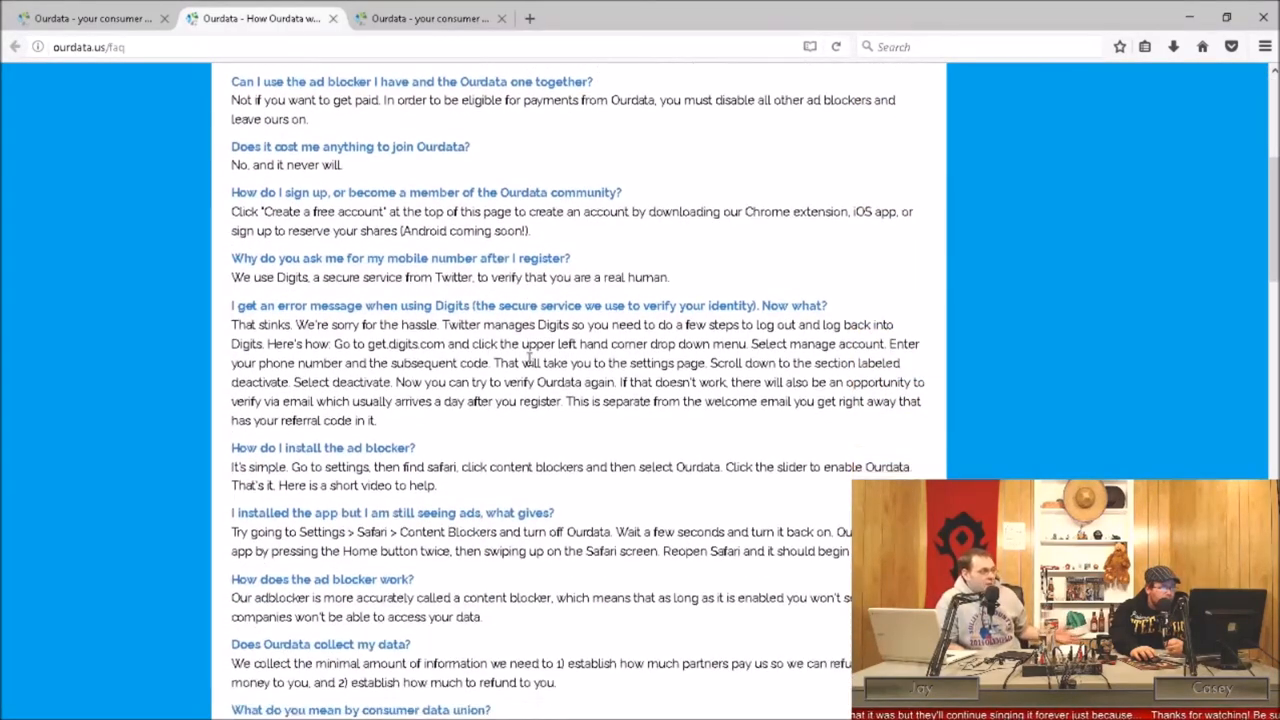